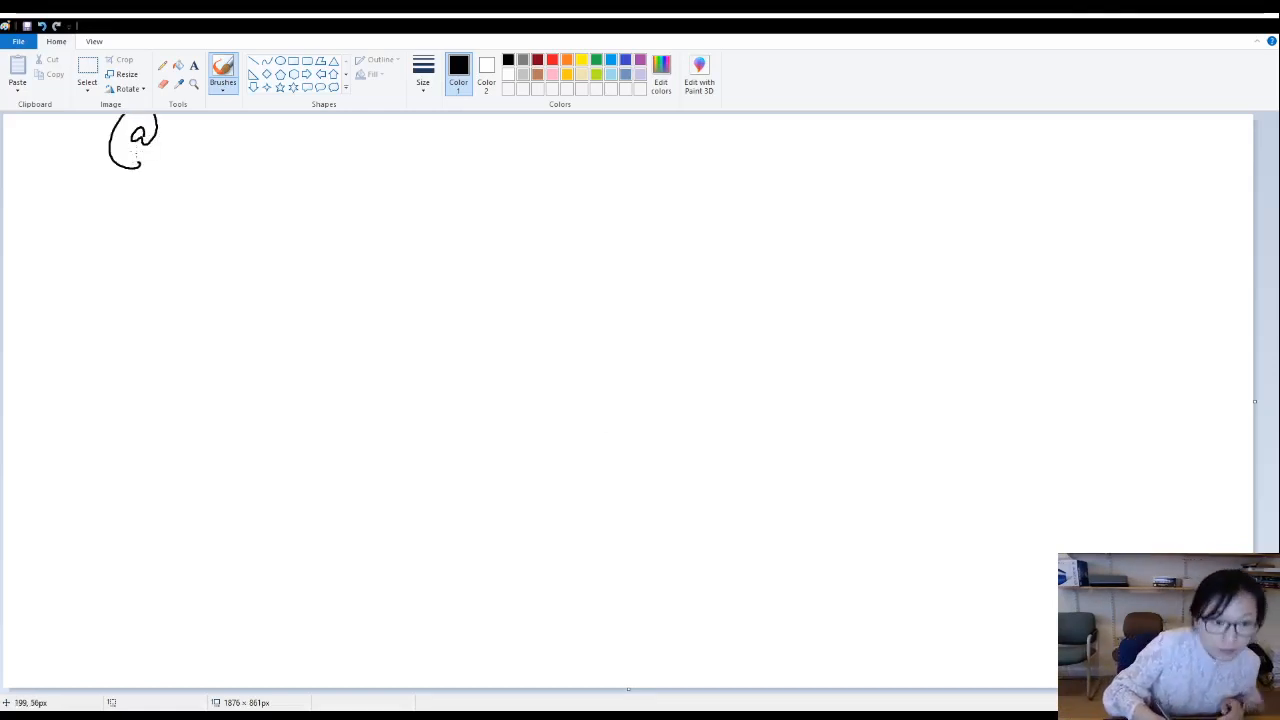
{"action": "left_click_drag", "start_coordinate": [184, 144], "coordinate": [260, 130]}
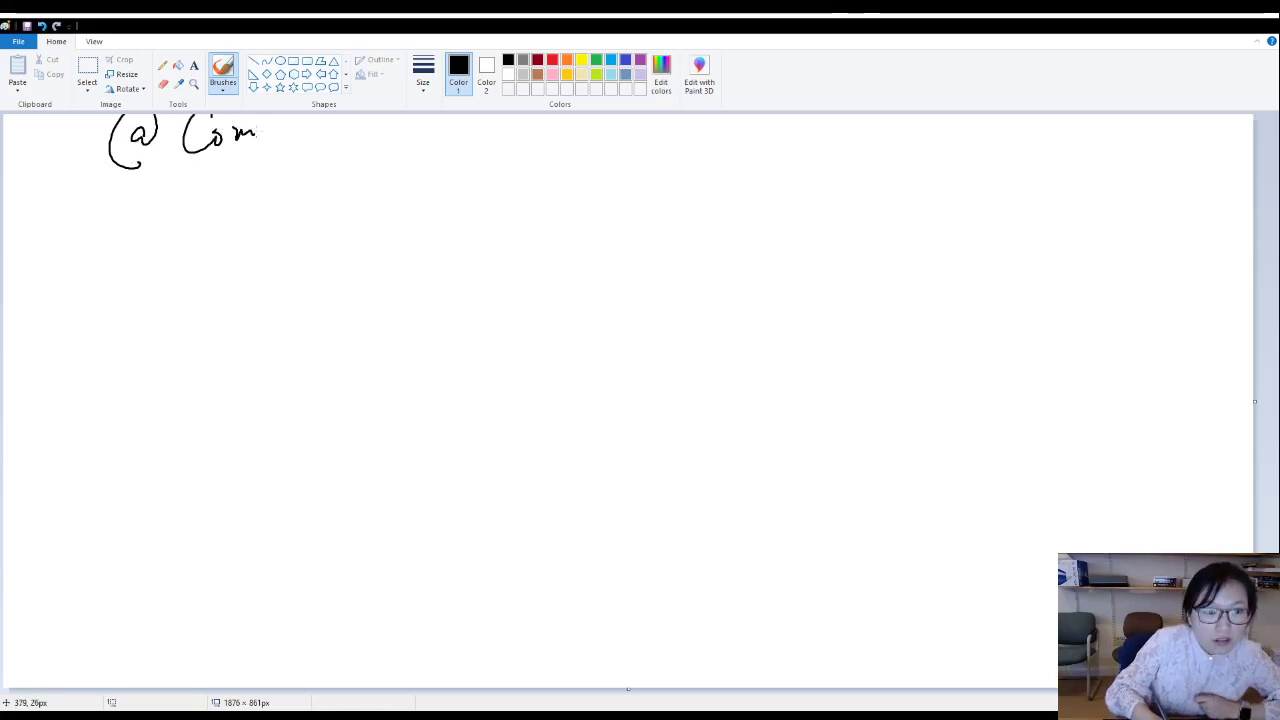
{"action": "left_click_drag", "start_coordinate": [260, 144], "coordinate": [350, 140]}
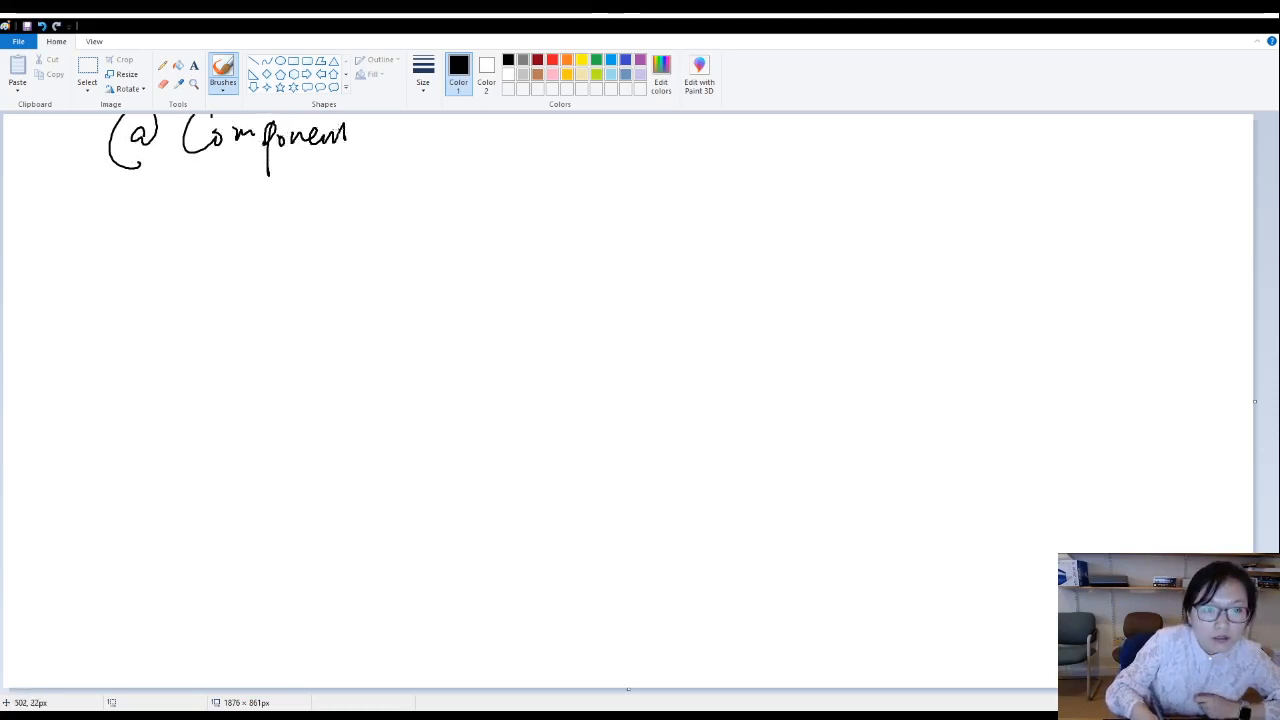
{"action": "left_click_drag", "start_coordinate": [400, 136], "coordinate": [464, 144]}
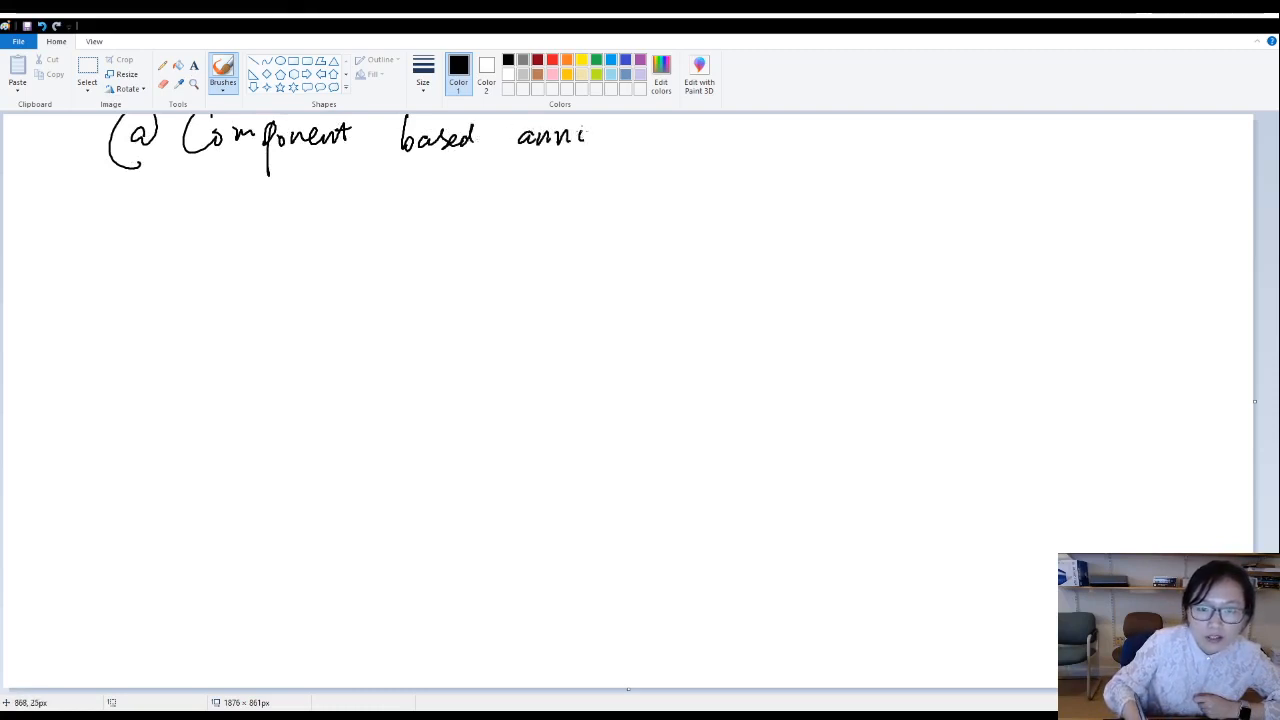
Continue the heading with "annotation used in Spring" to finish the title.
{"action": "left_click_drag", "start_coordinate": [590, 136], "coordinate": [664, 136]}
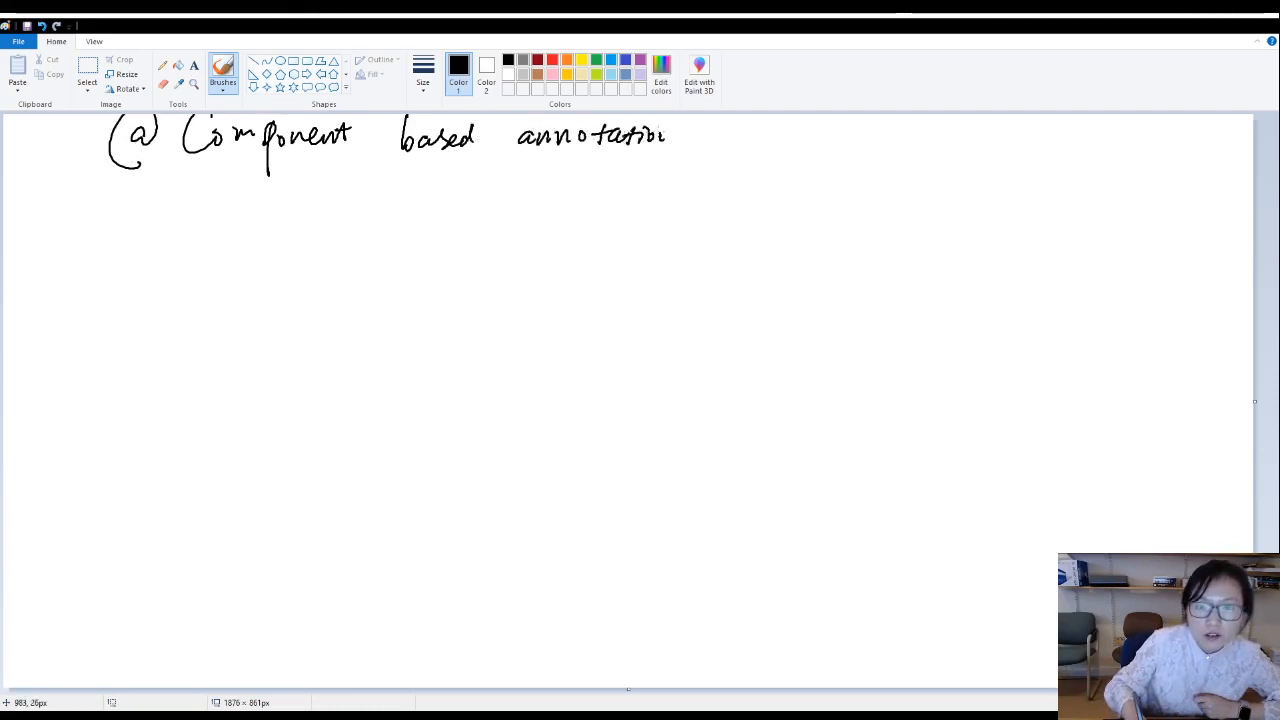
{"action": "left_click_drag", "start_coordinate": [700, 136], "coordinate": [830, 140]}
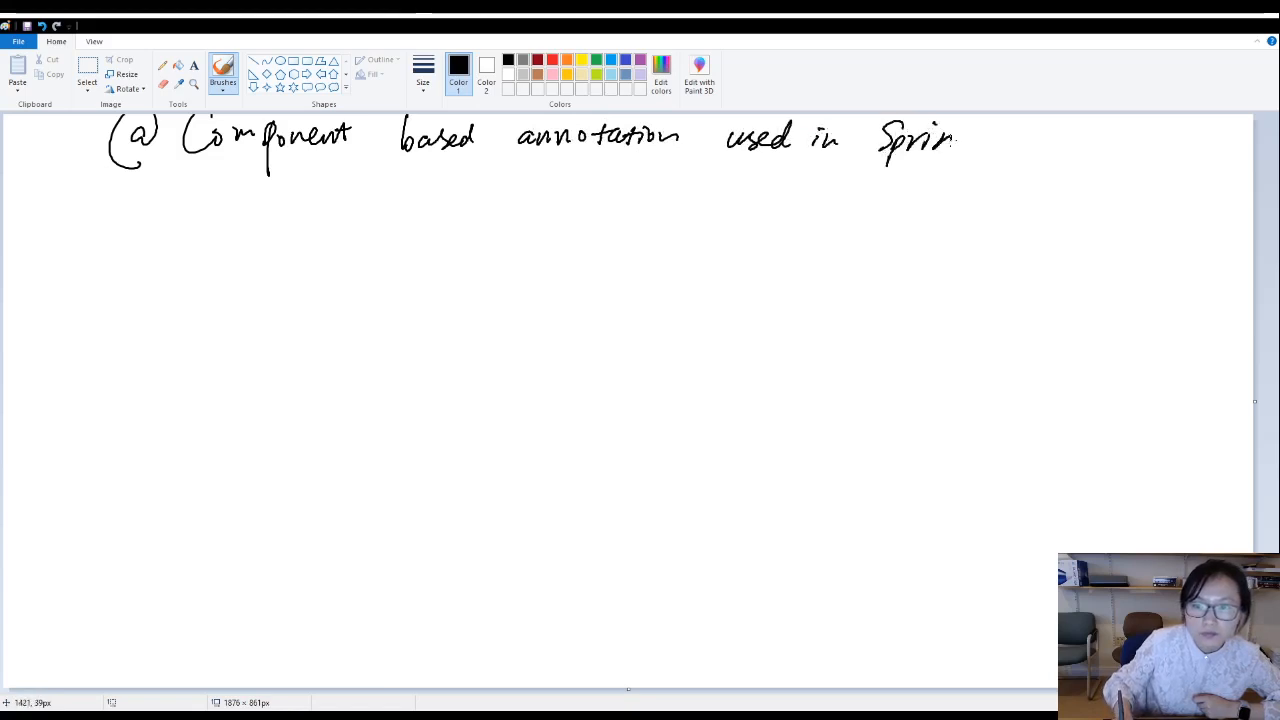
{"action": "left_click_drag", "start_coordinate": [944, 140], "coordinate": [976, 160]}
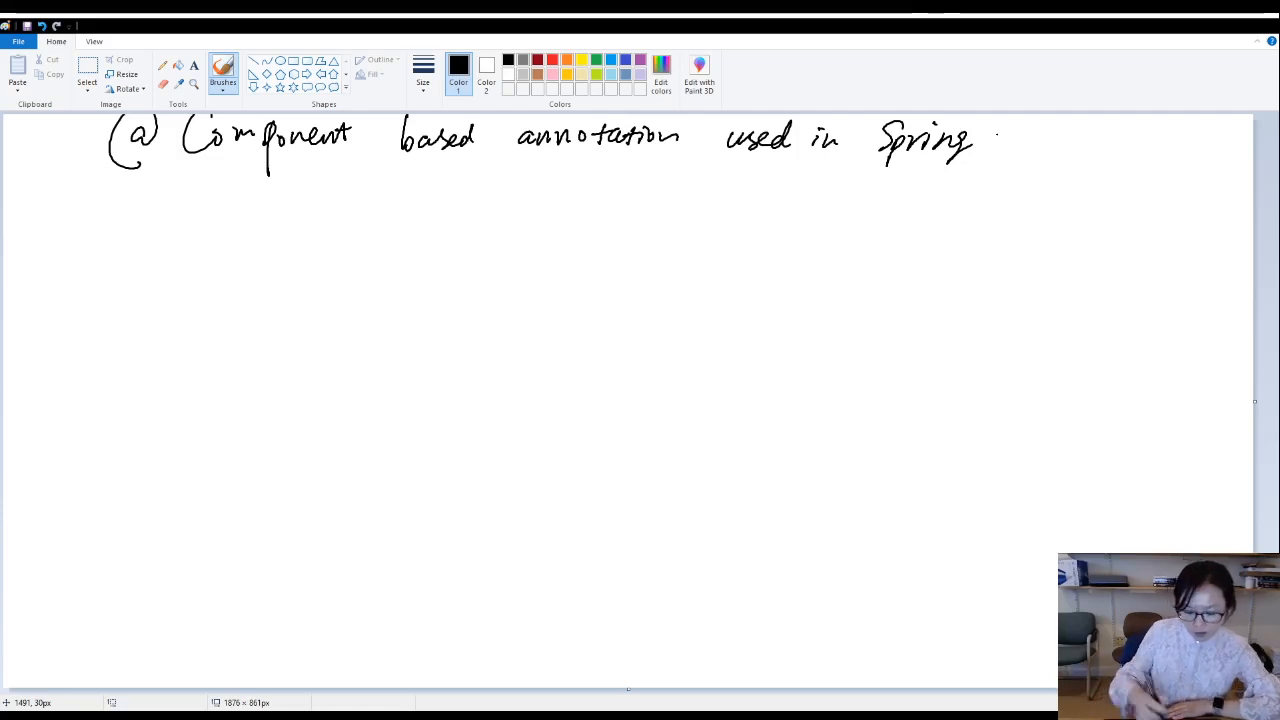
{"action": "left_click_drag", "start_coordinate": [380, 282], "coordinate": [402, 276]}
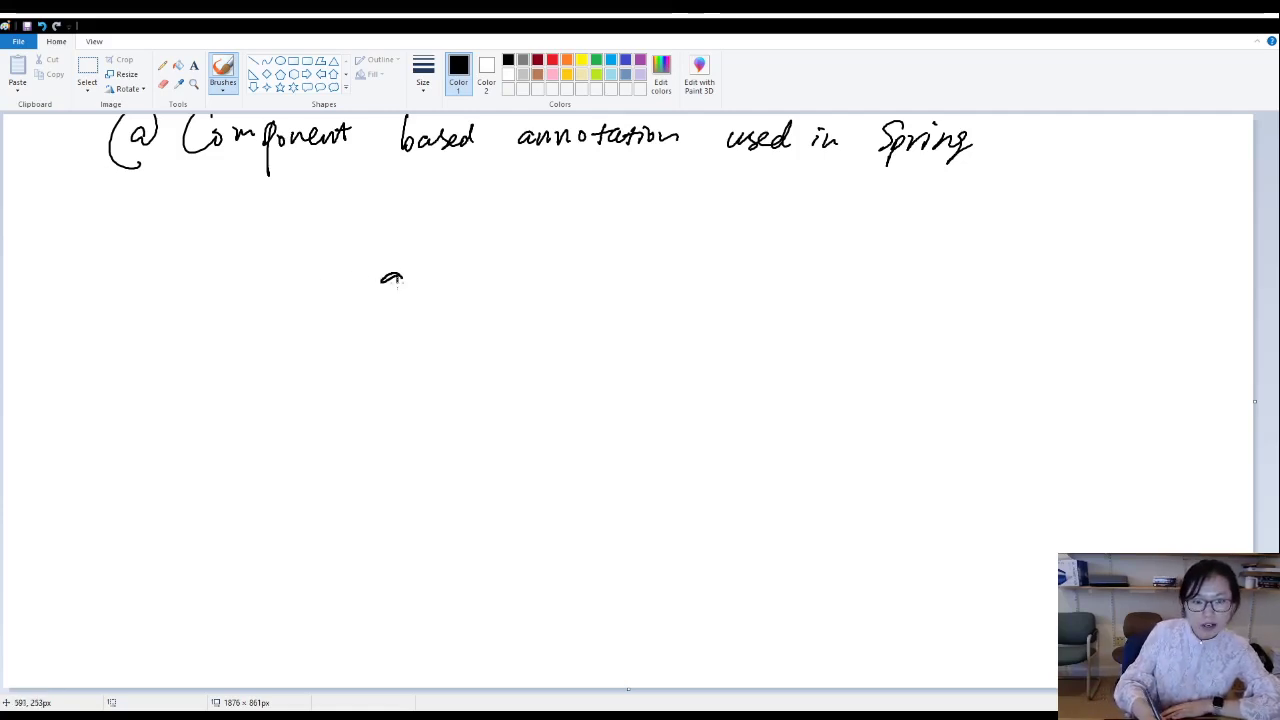
{"action": "left_click_drag", "start_coordinate": [380, 290], "coordinate": [490, 250]}
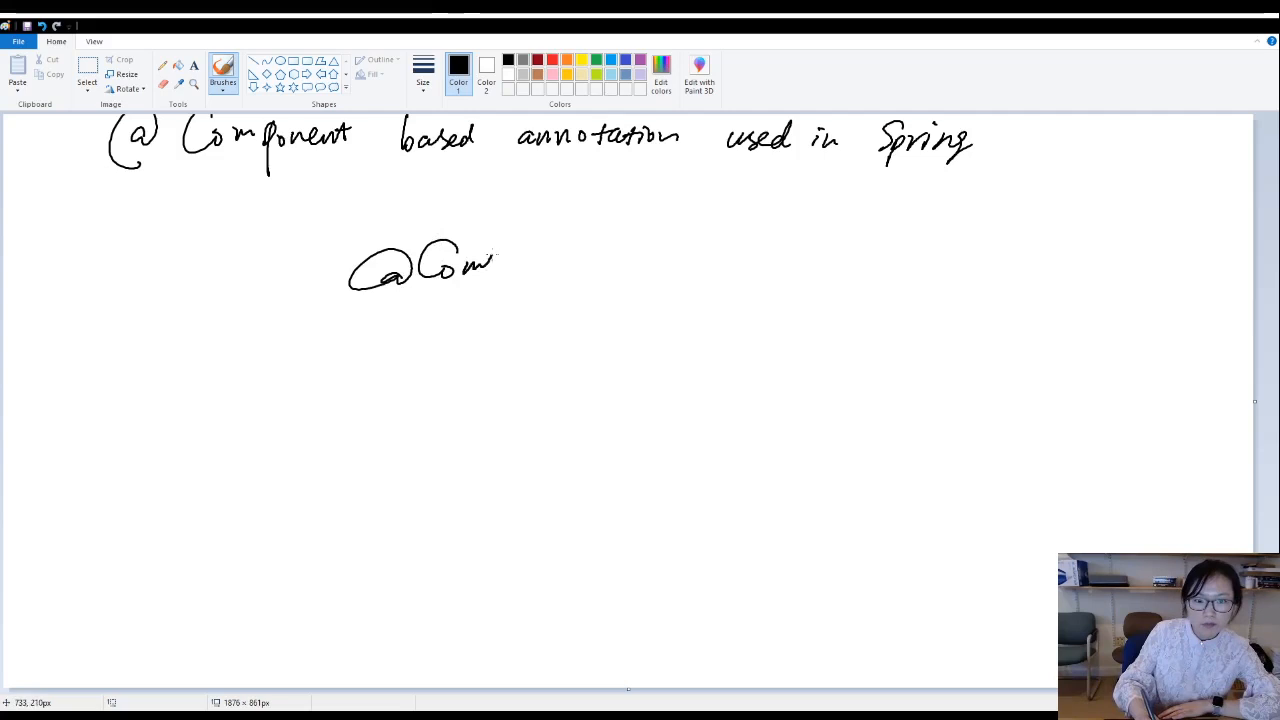
{"action": "left_click_drag", "start_coordinate": [490, 270], "coordinate": [580, 264]}
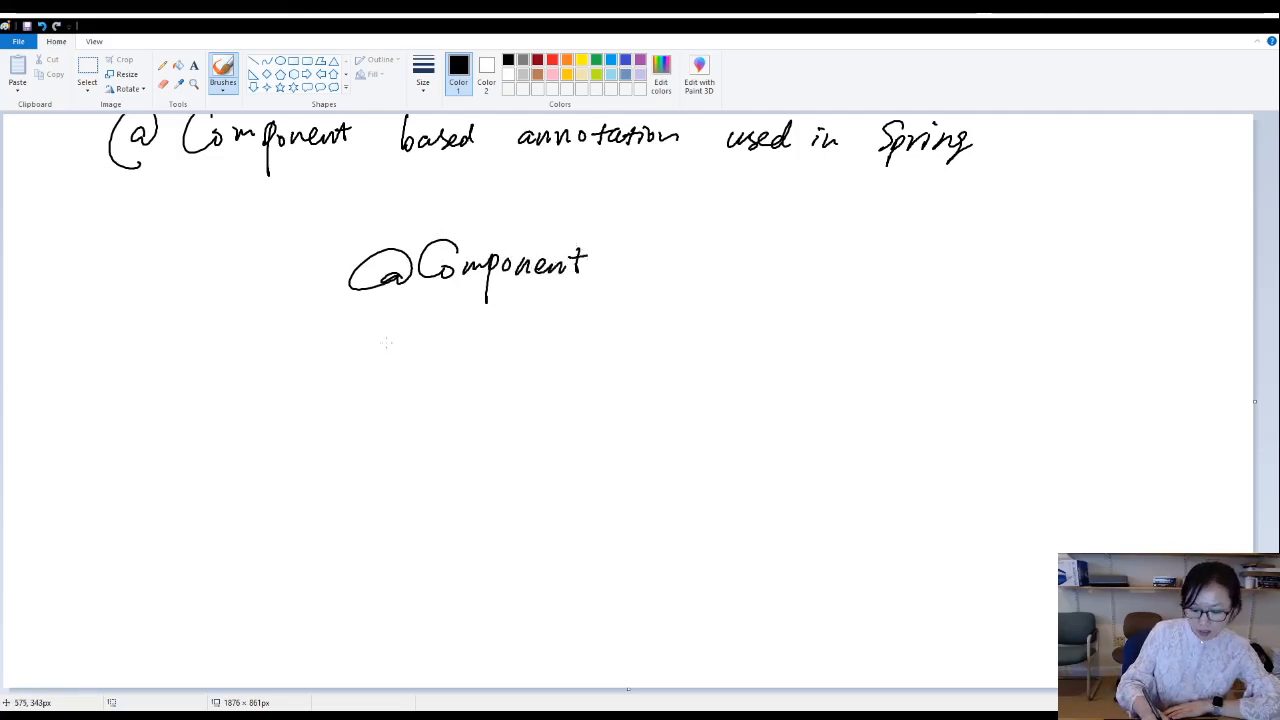
{"action": "left_click_drag", "start_coordinate": [356, 336], "coordinate": [384, 320]}
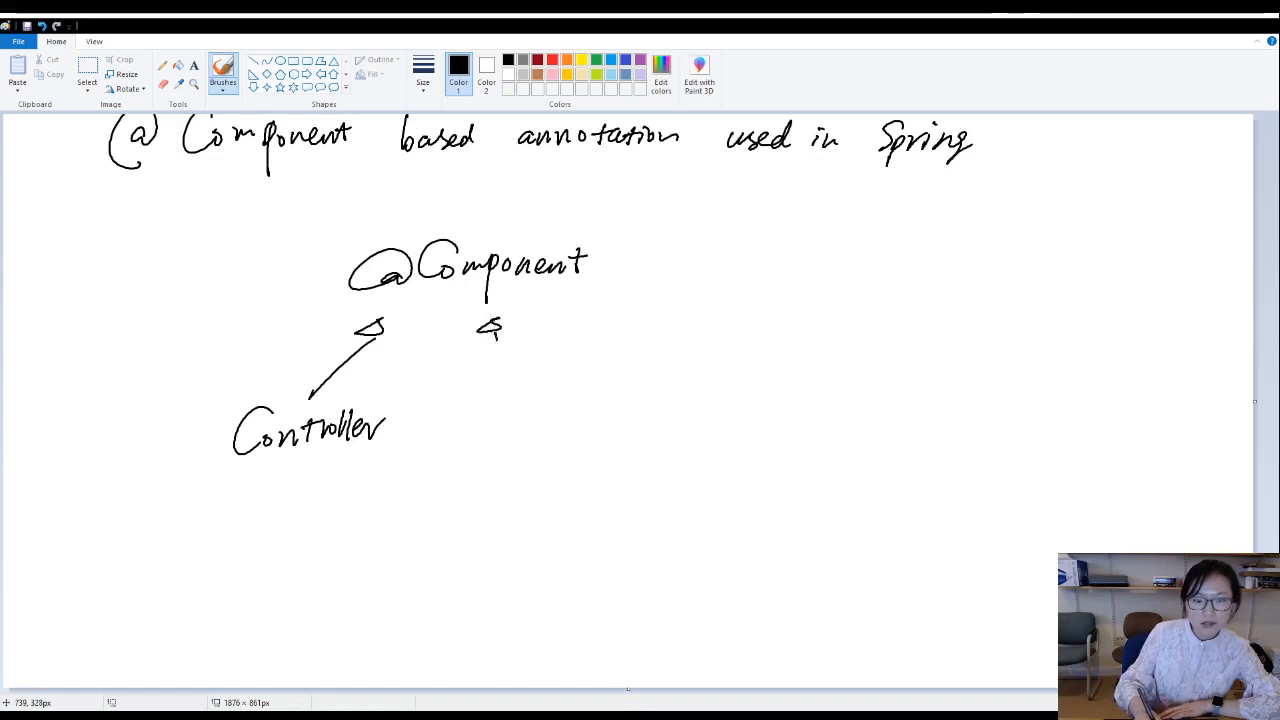
{"action": "left_click_drag", "start_coordinate": [500, 330], "coordinate": [520, 440]}
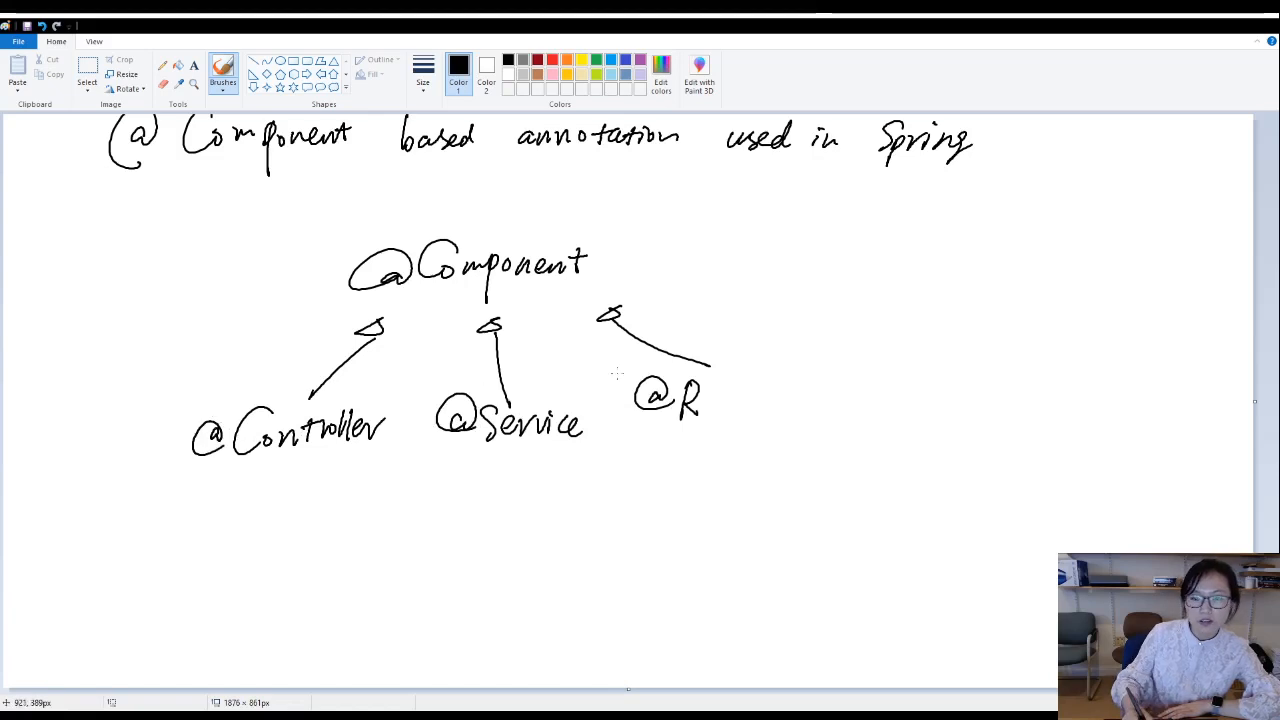
{"action": "left_click_drag", "start_coordinate": [690, 400], "coordinate": [716, 420]}
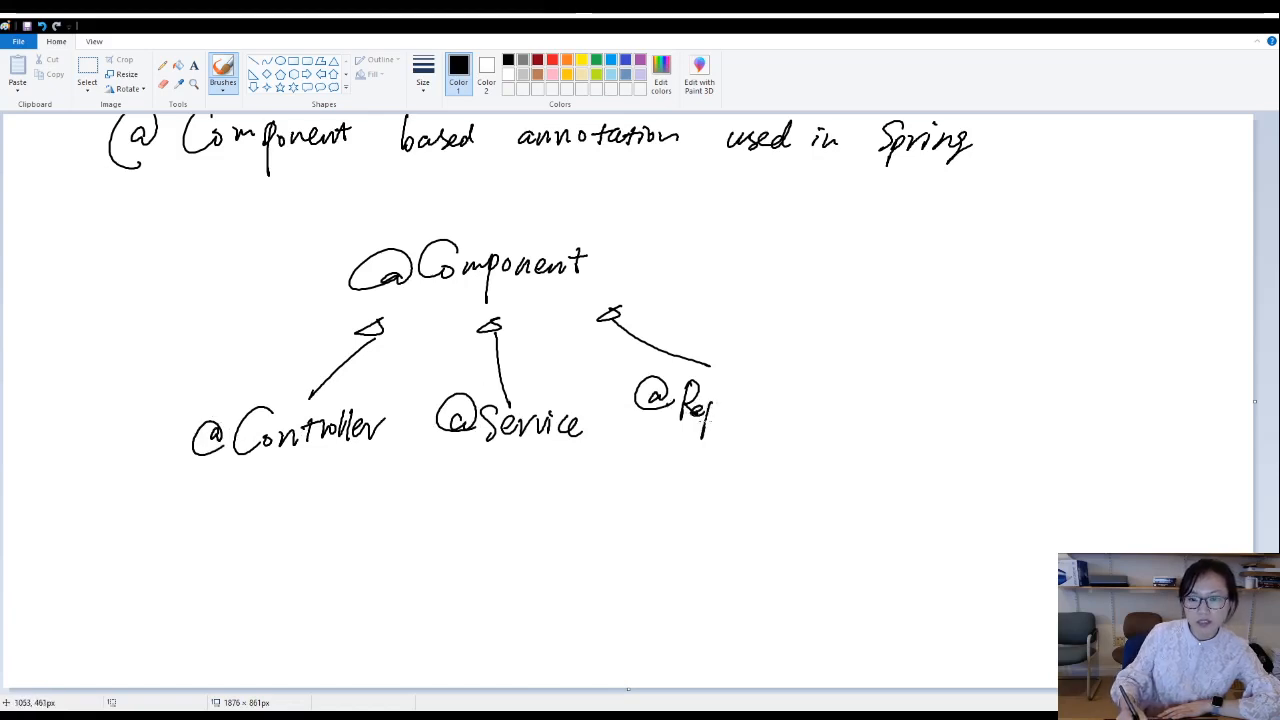
{"action": "left_click_drag", "start_coordinate": [710, 410], "coordinate": [800, 410]}
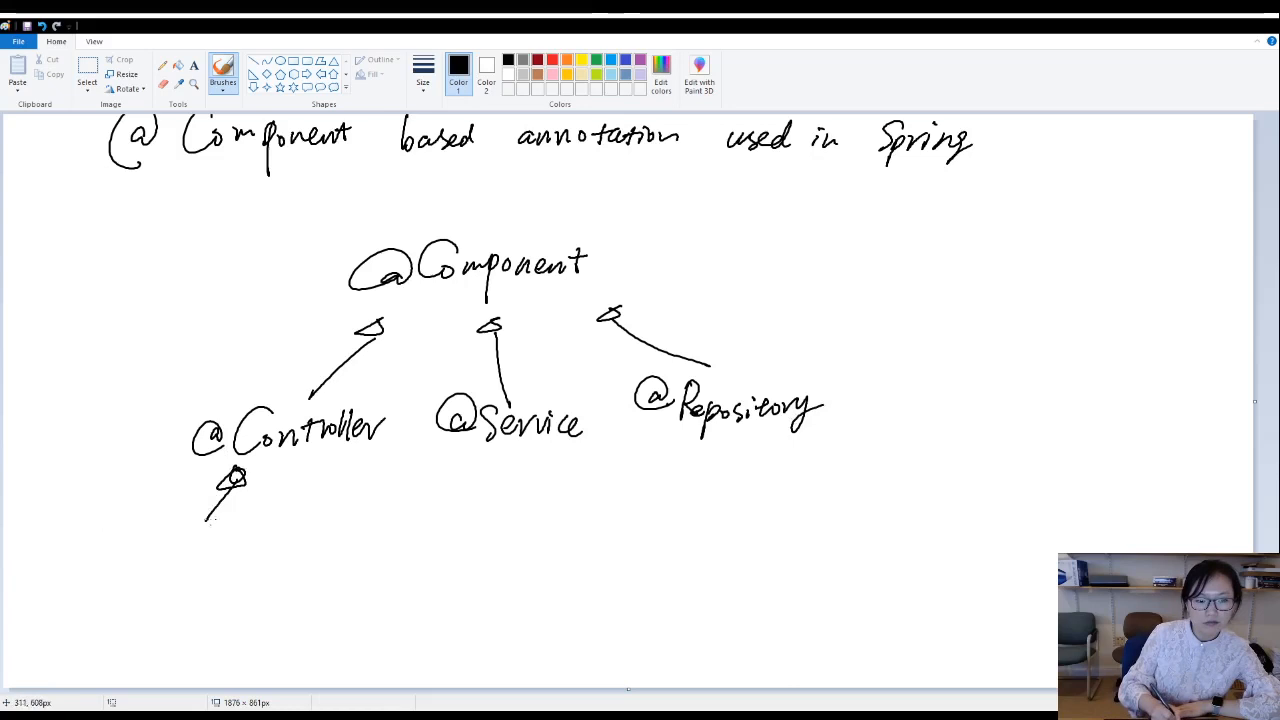
{"action": "left_click_drag", "start_coordinate": [164, 540], "coordinate": [256, 536]}
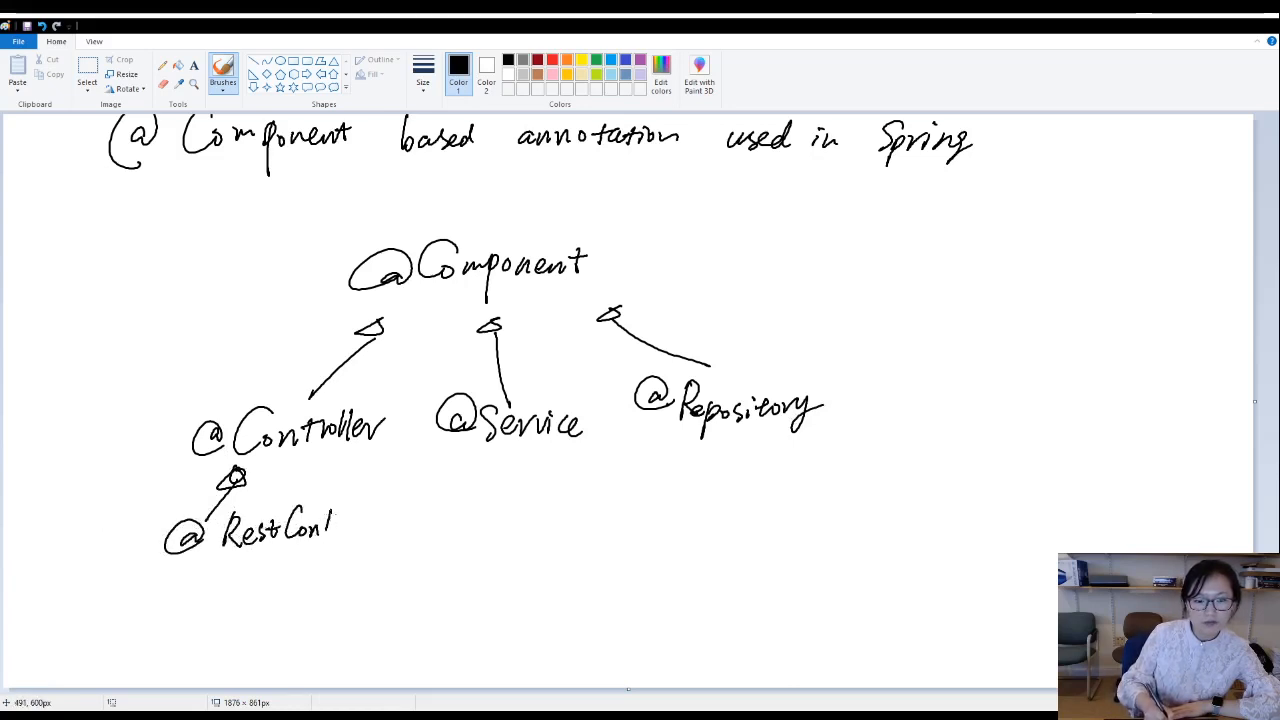
{"action": "left_click_drag", "start_coordinate": [330, 524], "coordinate": [390, 524]}
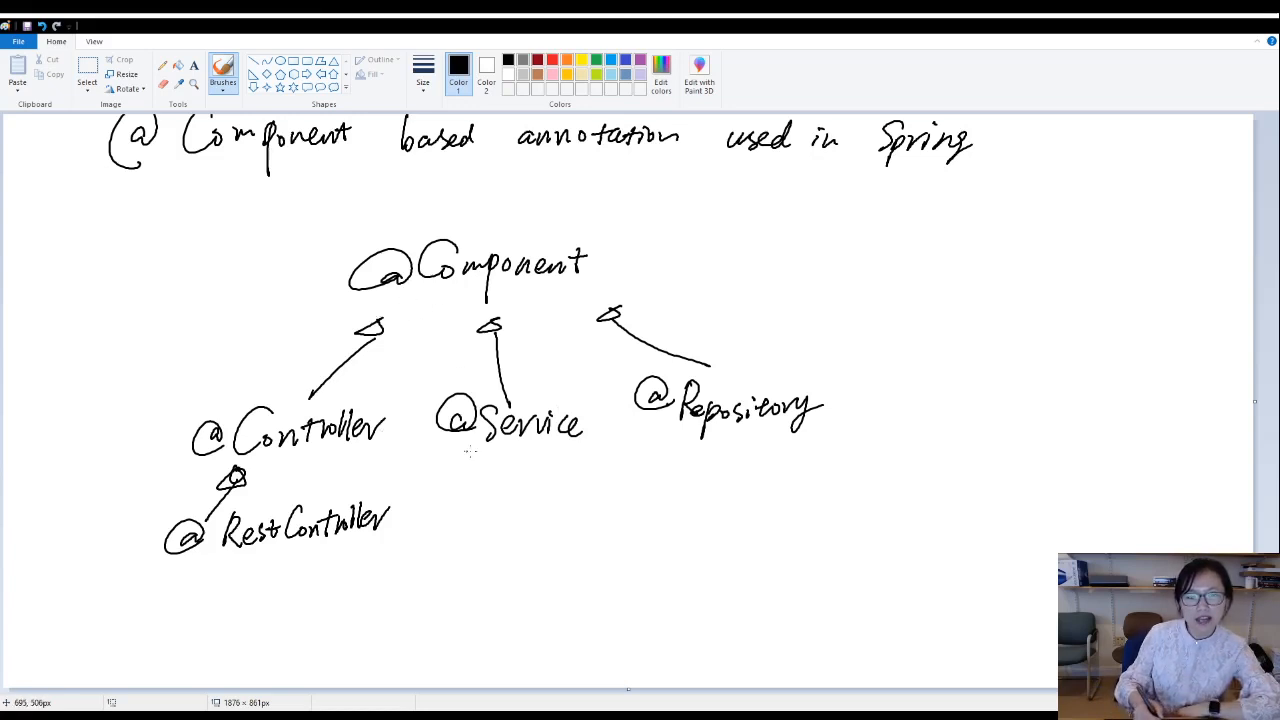
{"action": "mouse_move", "coordinate": [384, 296]}
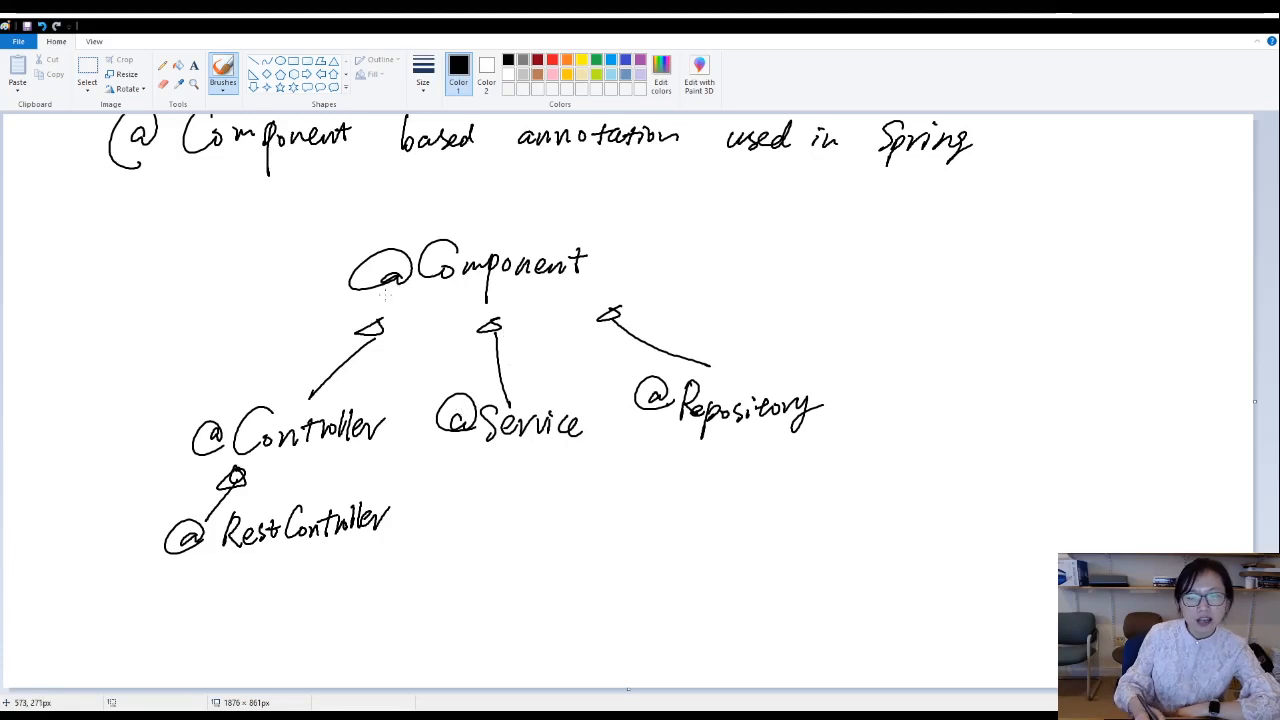
{"action": "mouse_move", "coordinate": [564, 296]}
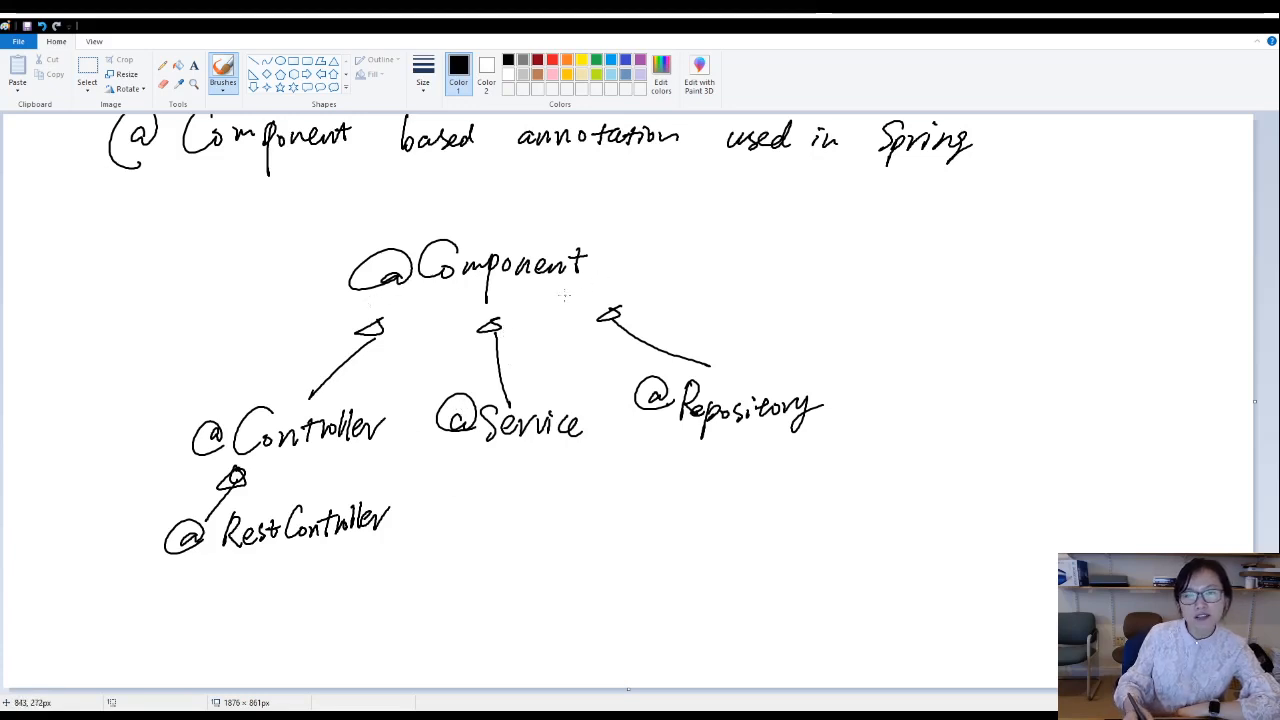
{"action": "left_click_drag", "start_coordinate": [680, 262], "coordinate": [624, 262]}
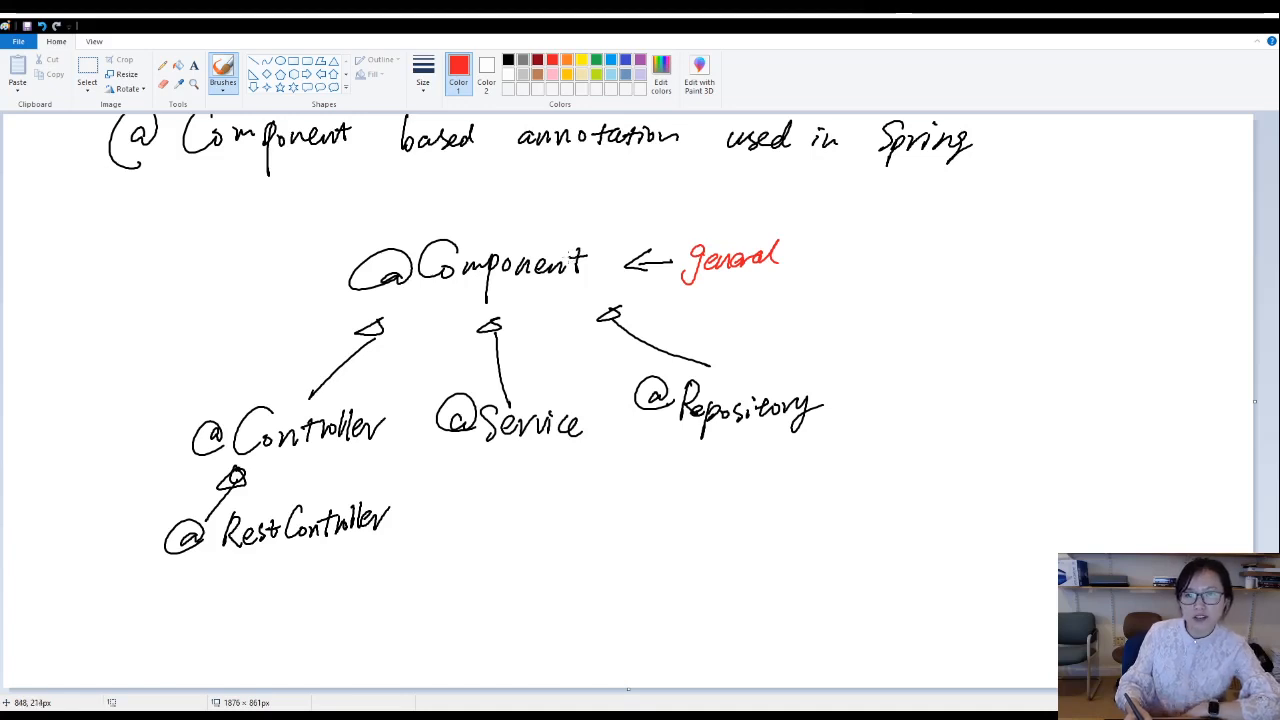
{"action": "mouse_move", "coordinate": [196, 468]}
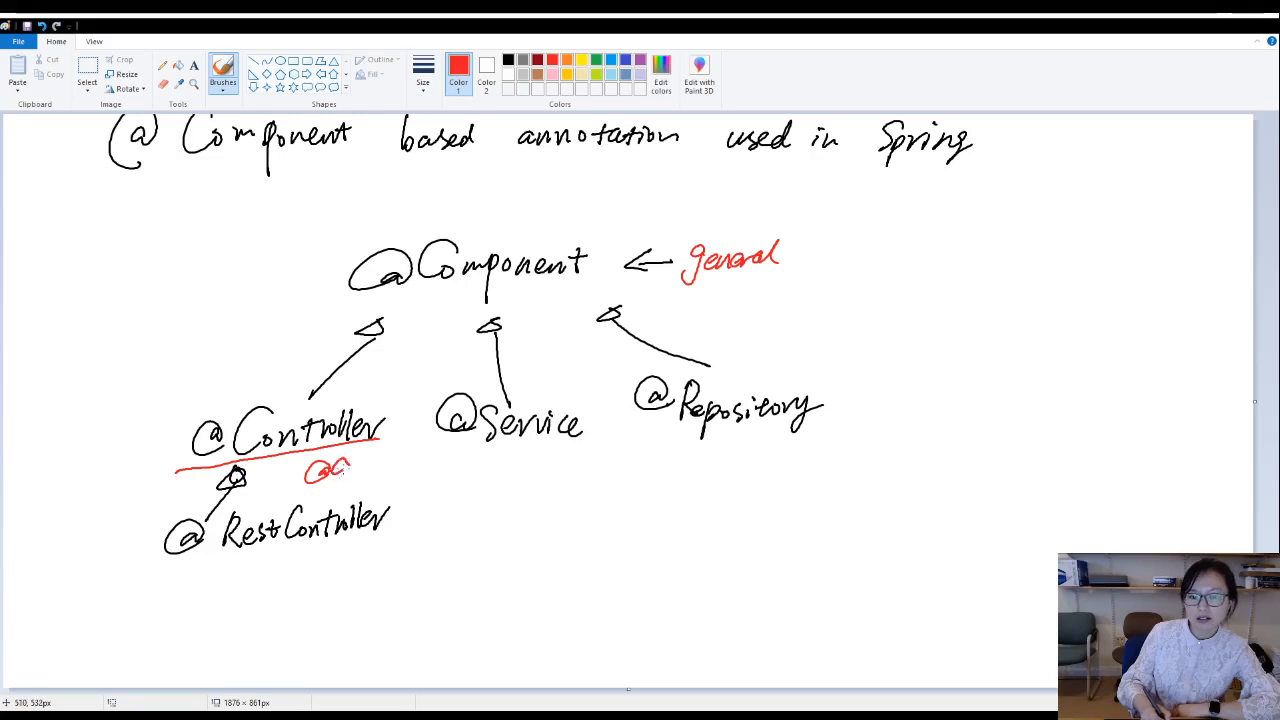
{"action": "left_click_drag", "start_coordinate": [340, 464], "coordinate": [390, 464]}
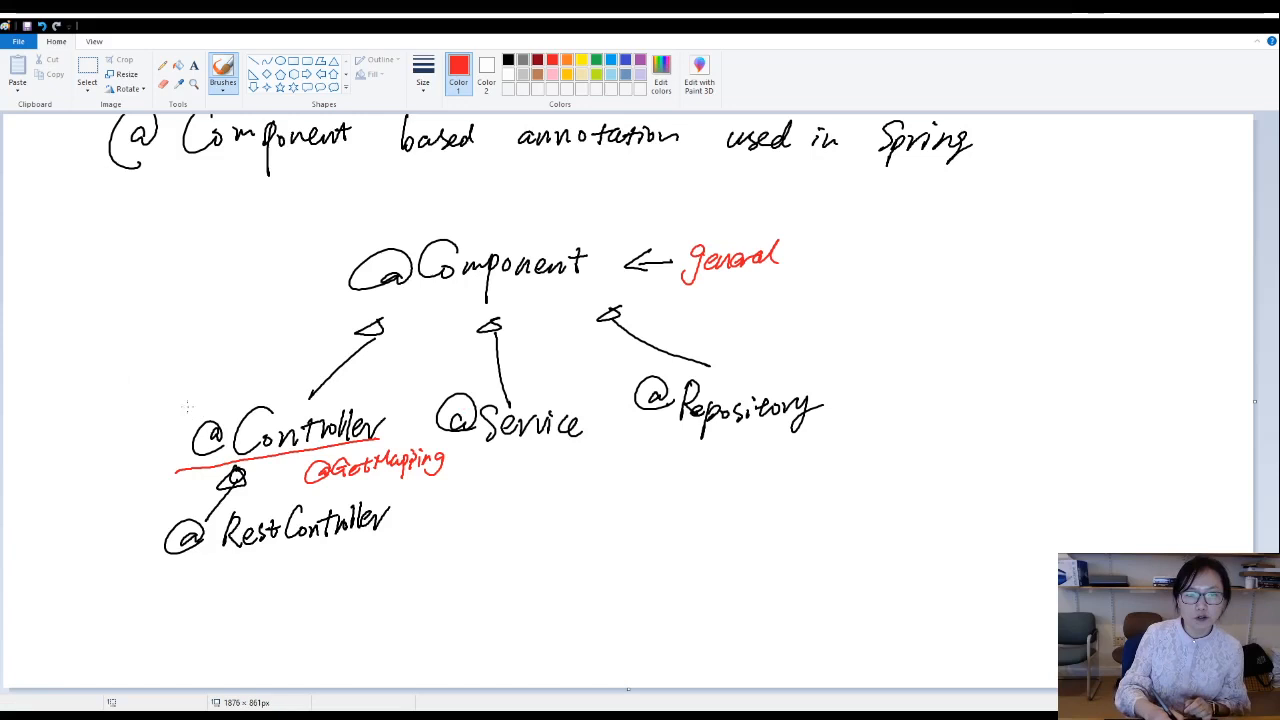
{"action": "left_click", "coordinate": [168, 418]}
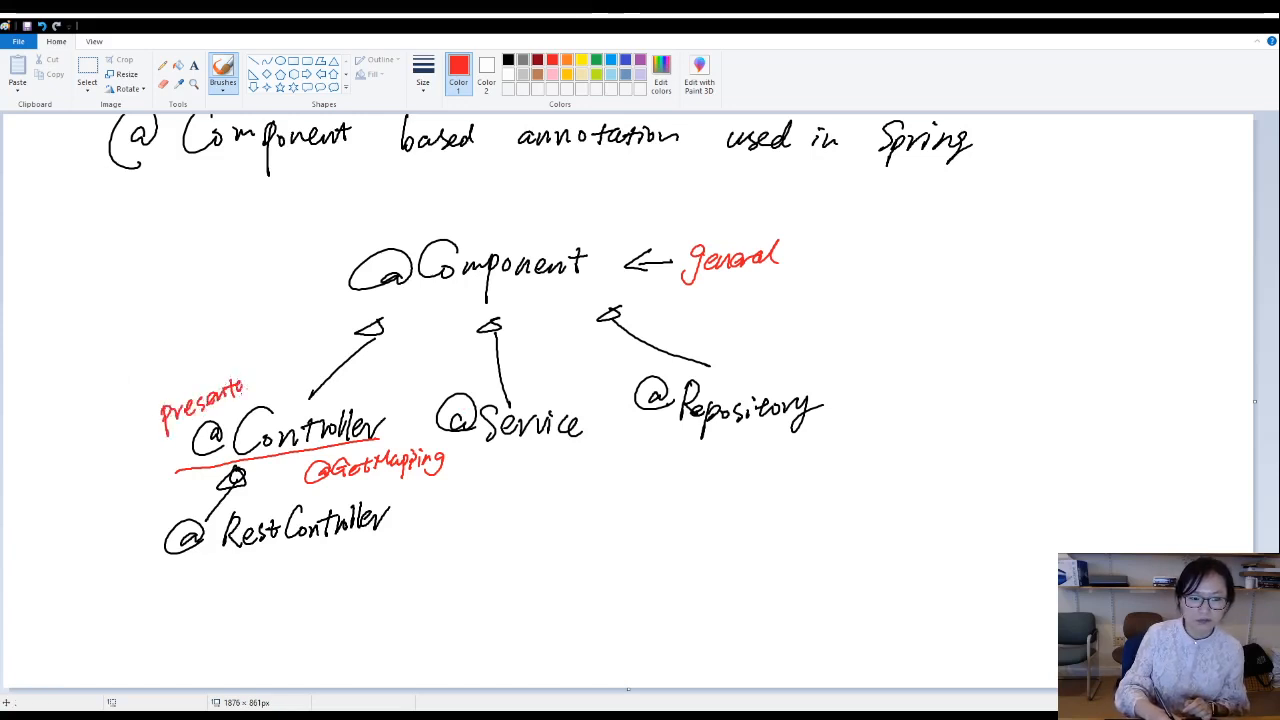
{"action": "left_click_drag", "start_coordinate": [230, 384], "coordinate": [300, 376]}
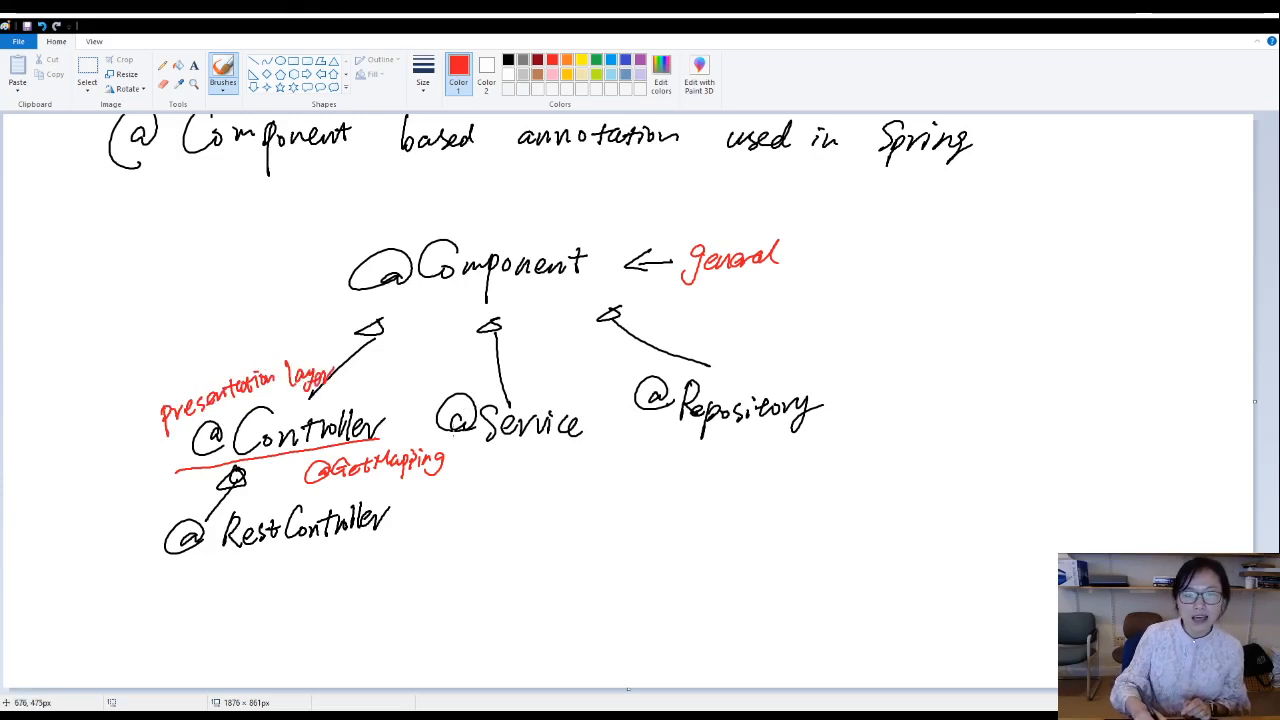
{"action": "left_click_drag", "start_coordinate": [444, 432], "coordinate": [610, 422]}
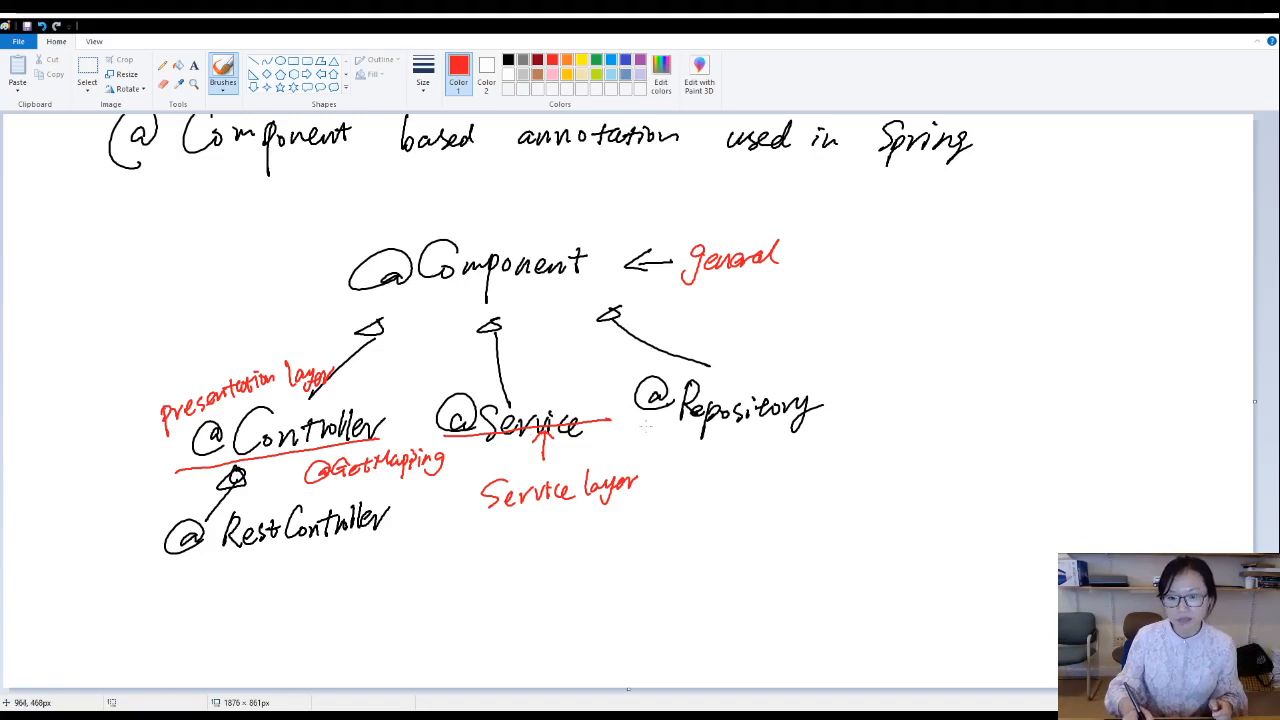
{"action": "left_click_drag", "start_coordinate": [640, 440], "coordinate": [844, 420]}
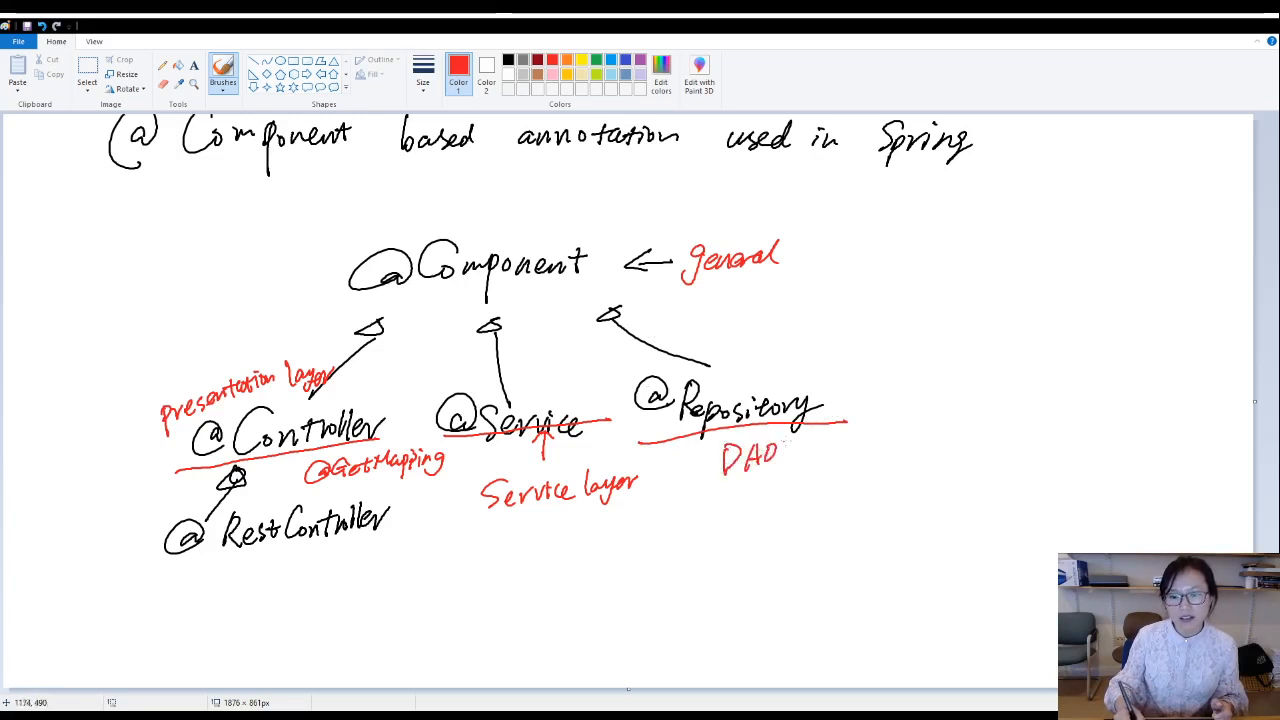
{"action": "left_click_drag", "start_coordinate": [784, 450], "coordinate": [830, 464]}
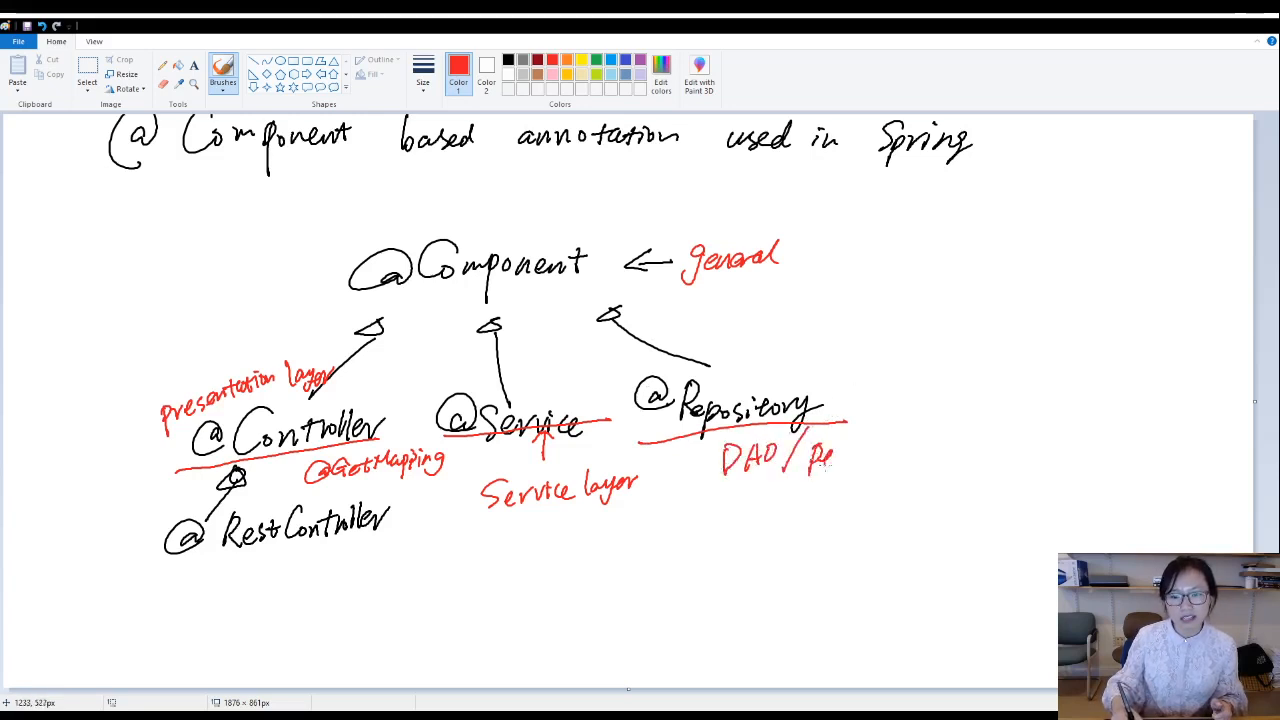
{"action": "left_click_drag", "start_coordinate": [810, 456], "coordinate": [876, 456]}
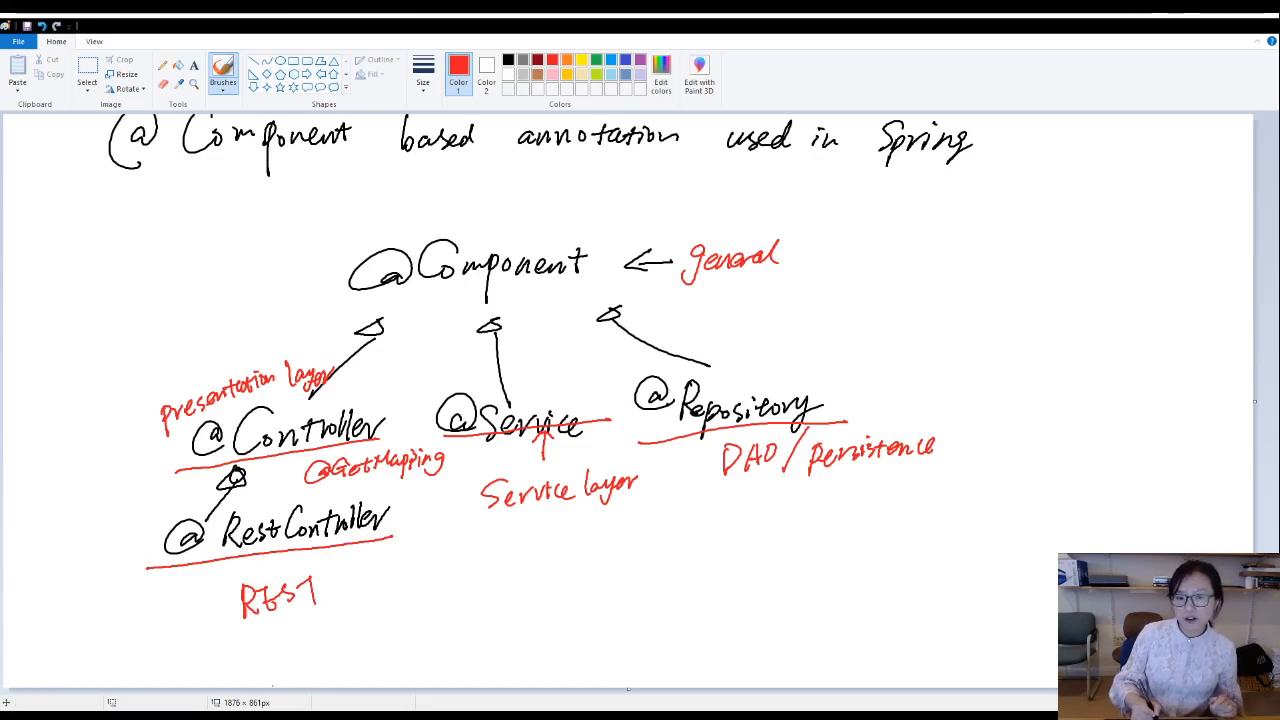
{"action": "left_click_drag", "start_coordinate": [336, 596], "coordinate": [364, 596]}
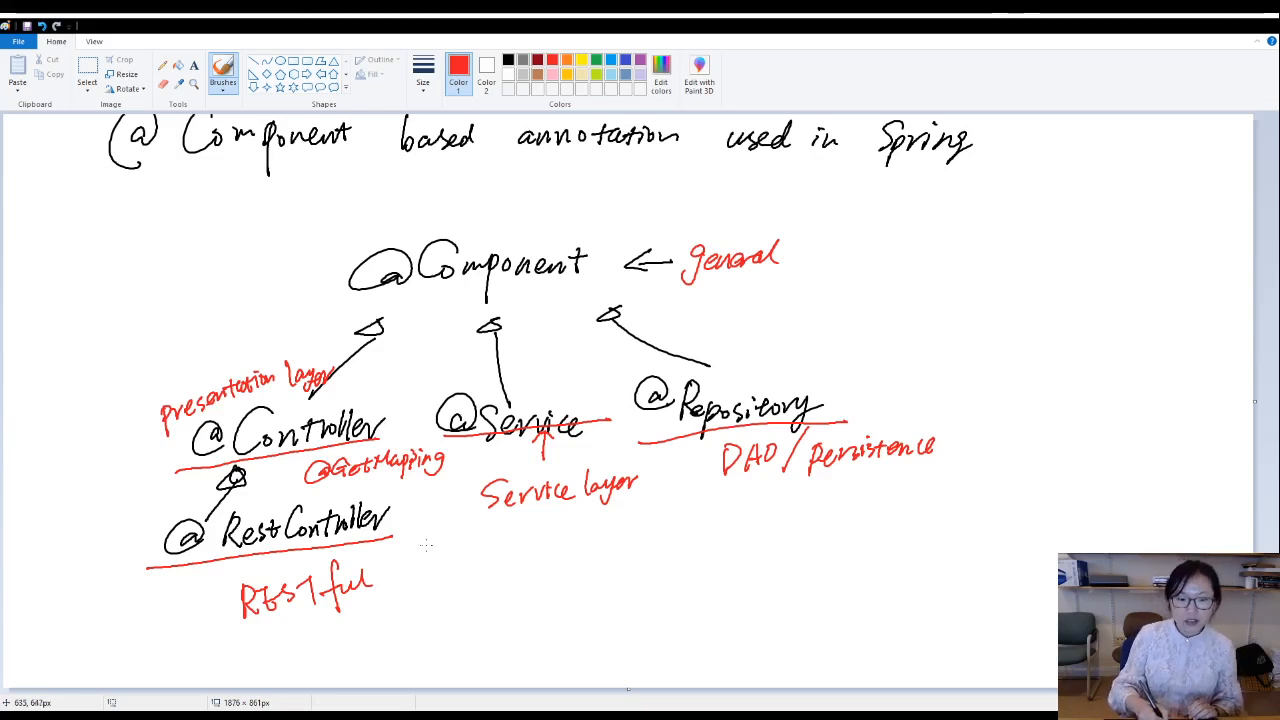
{"action": "left_click_drag", "start_coordinate": [430, 544], "coordinate": [404, 576]}
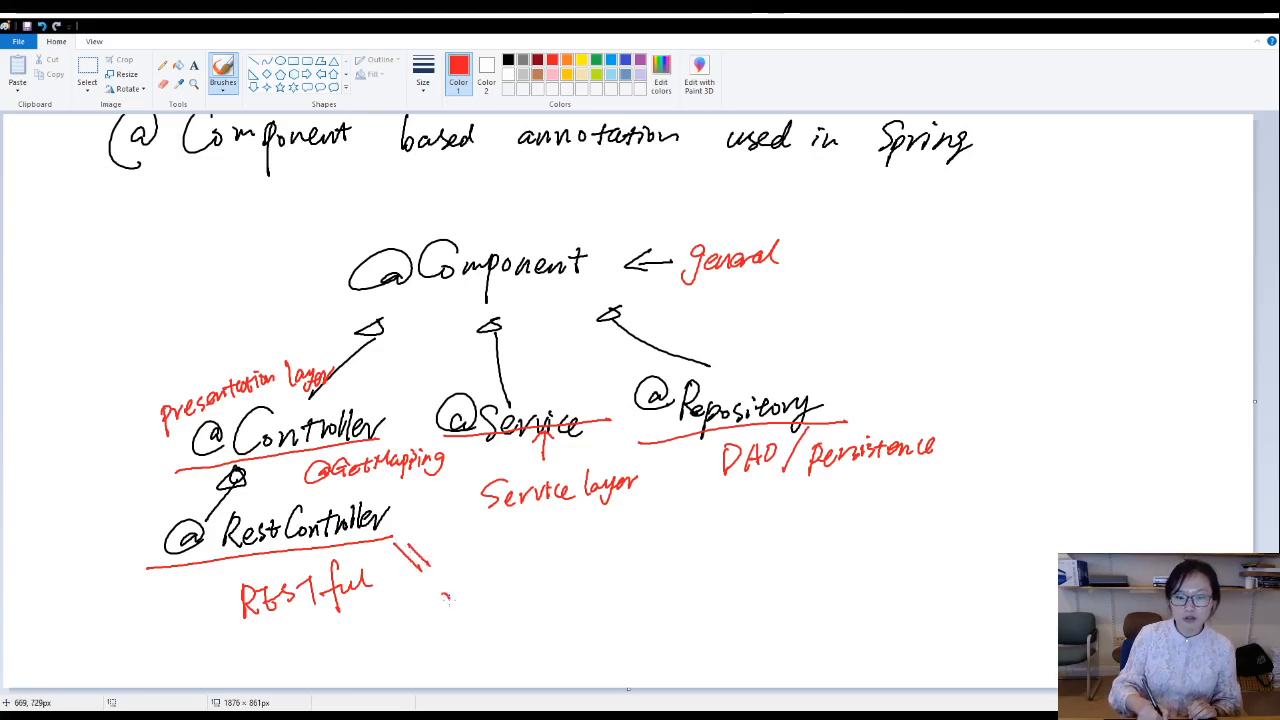
{"action": "left_click_drag", "start_coordinate": [430, 590], "coordinate": [520, 590]}
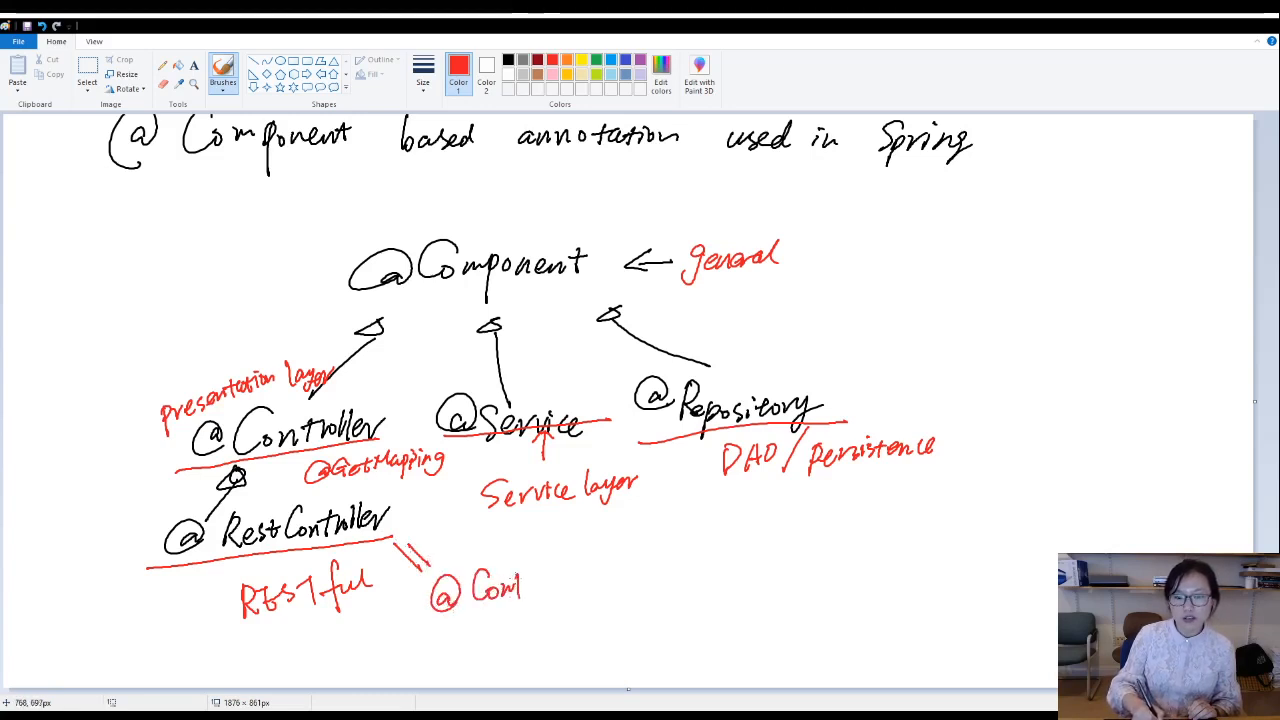